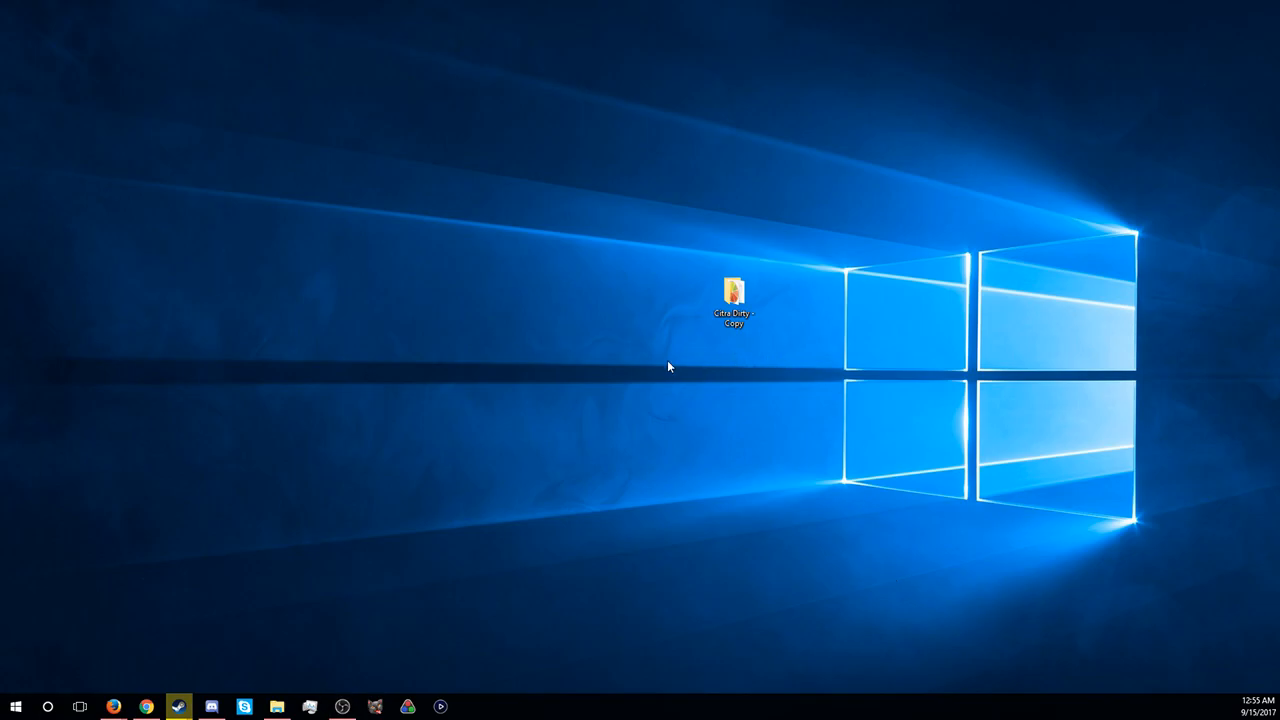
Step: Enter the Citra Dirty - Copy folder and select citra-qt.exe
click(734, 296)
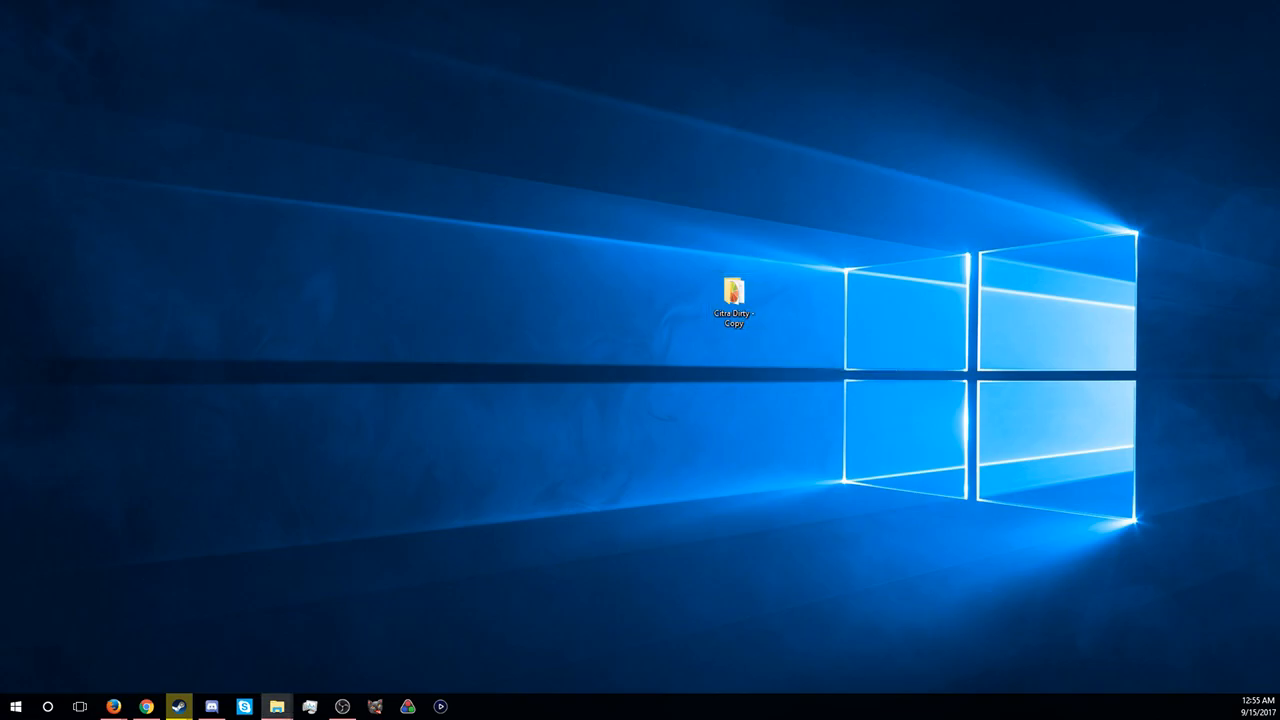
double_click(732, 296)
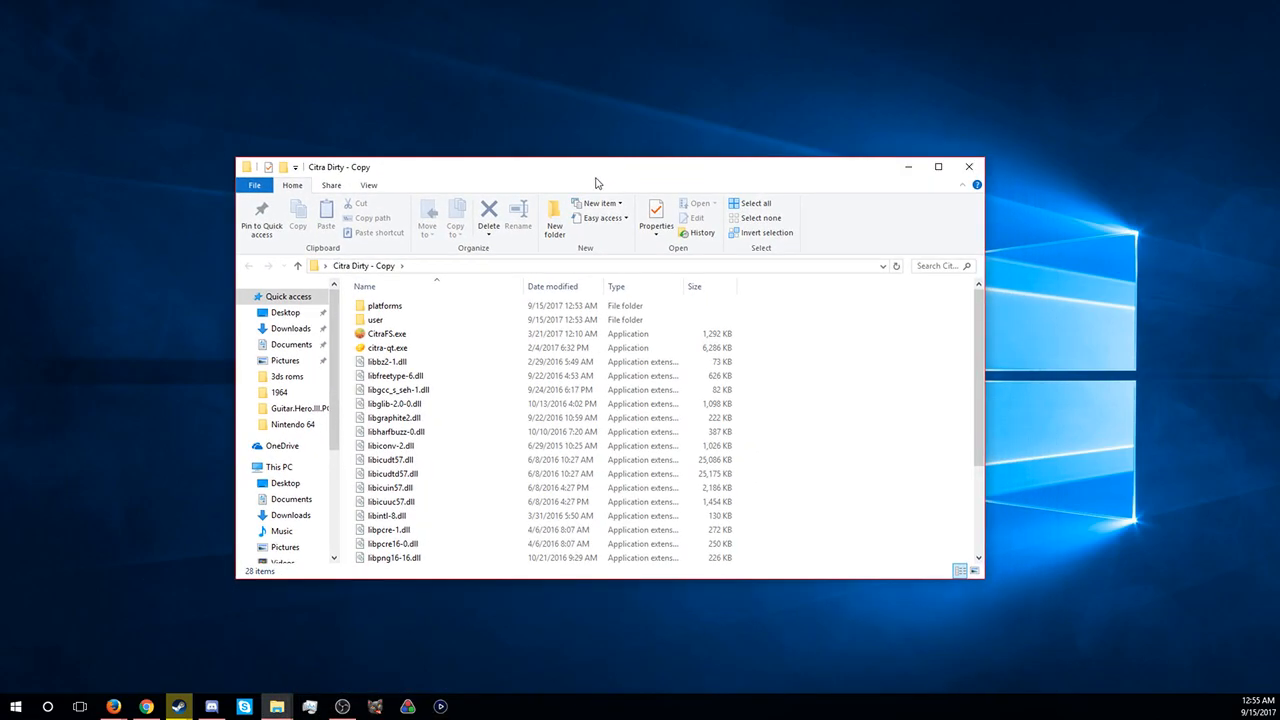
mouse_move(476, 334)
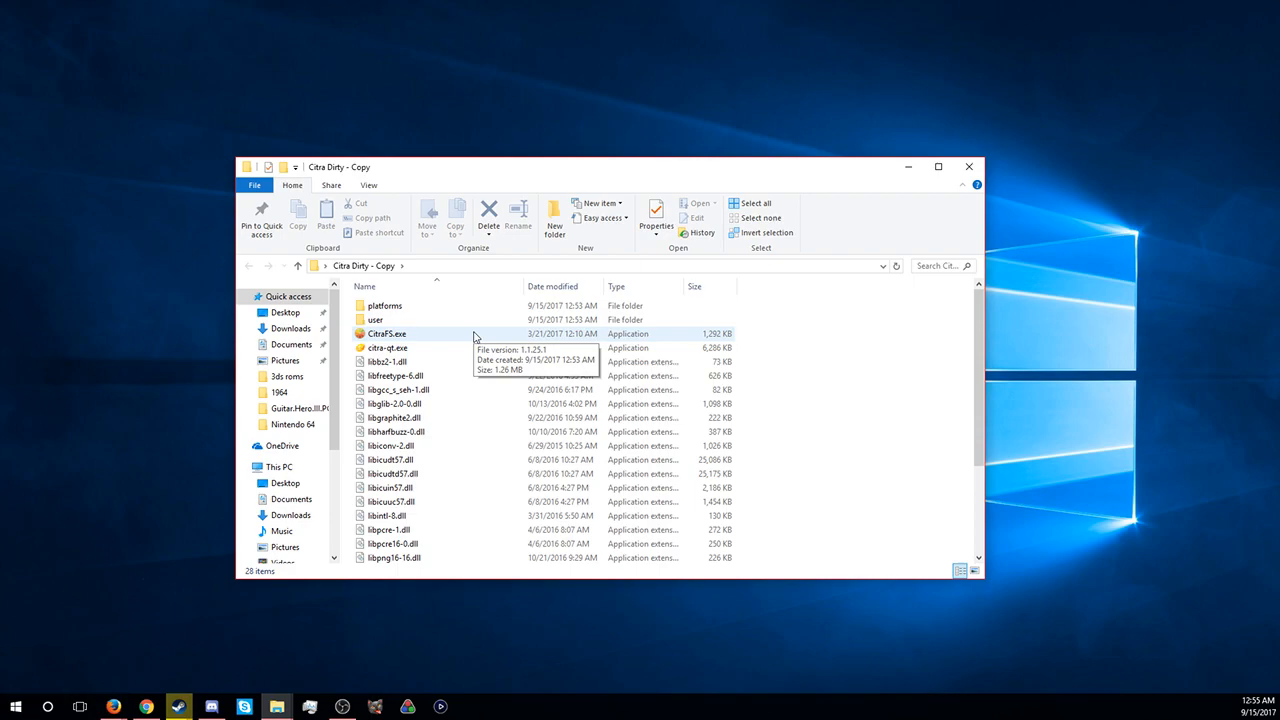
mouse_move(430, 336)
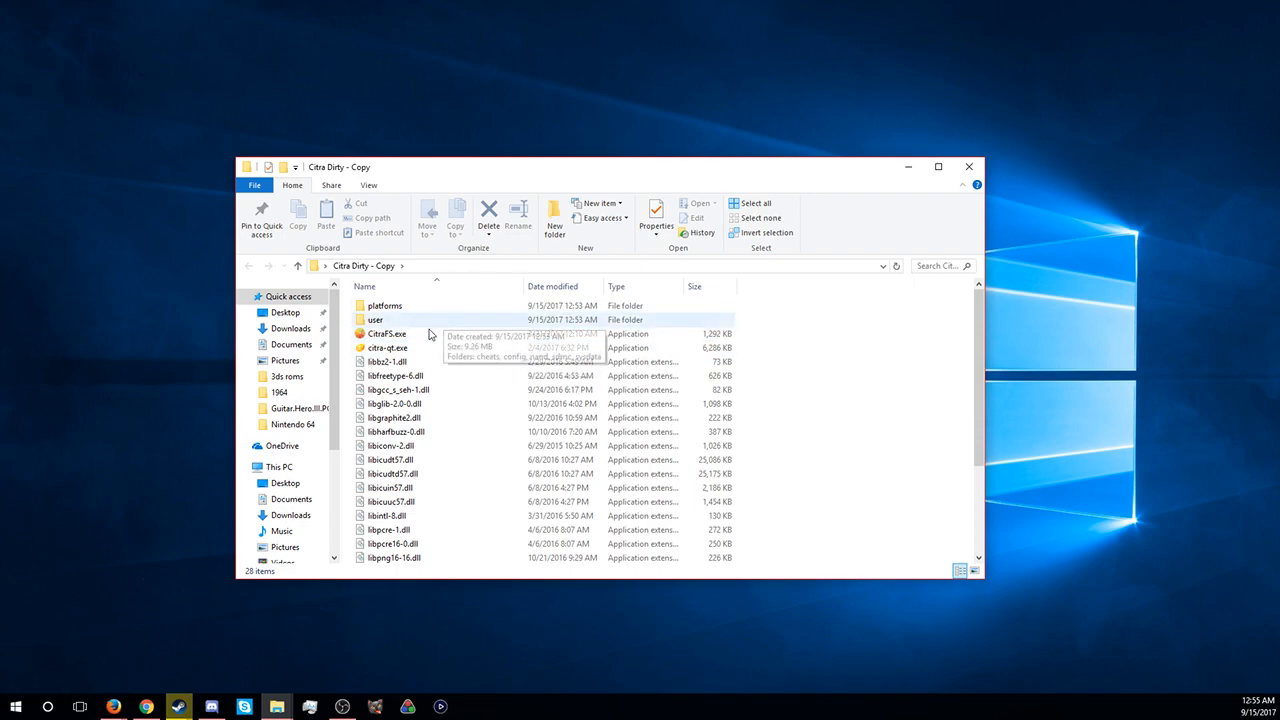
click(386, 348)
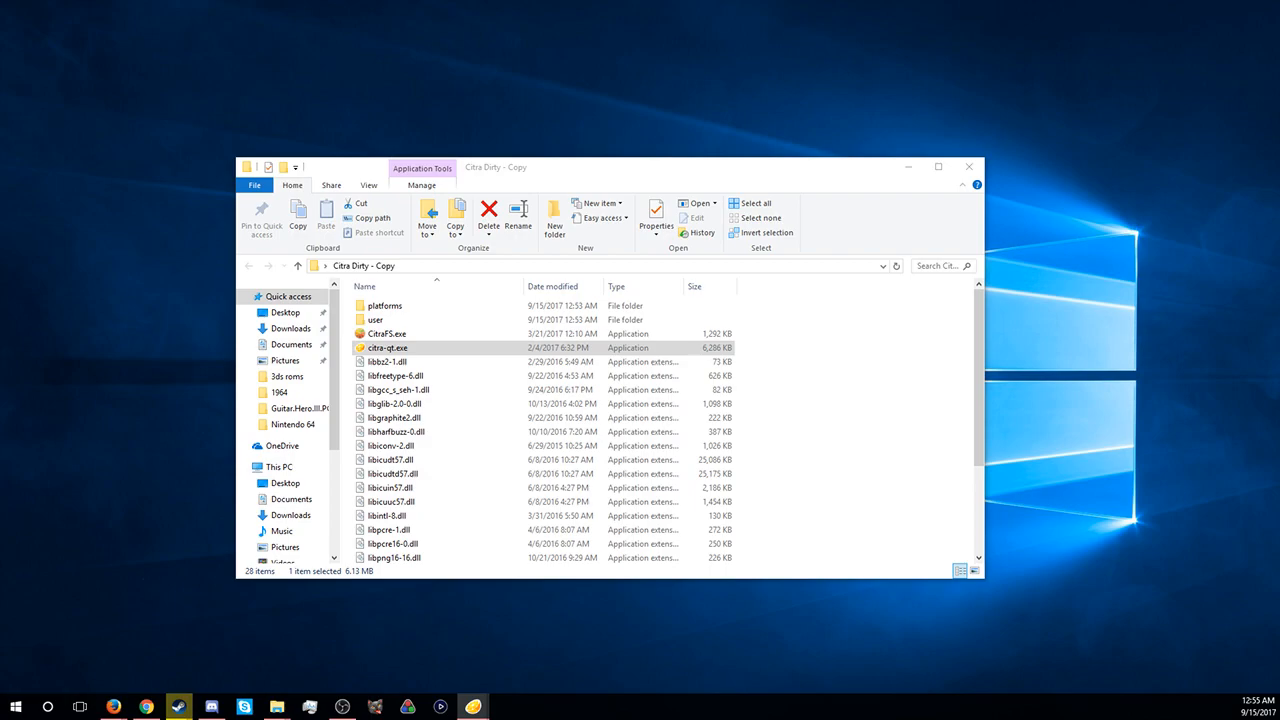
Step: Launch Citra and confirm its configuration with English language and audio stretching enabled
double_click(386, 348)
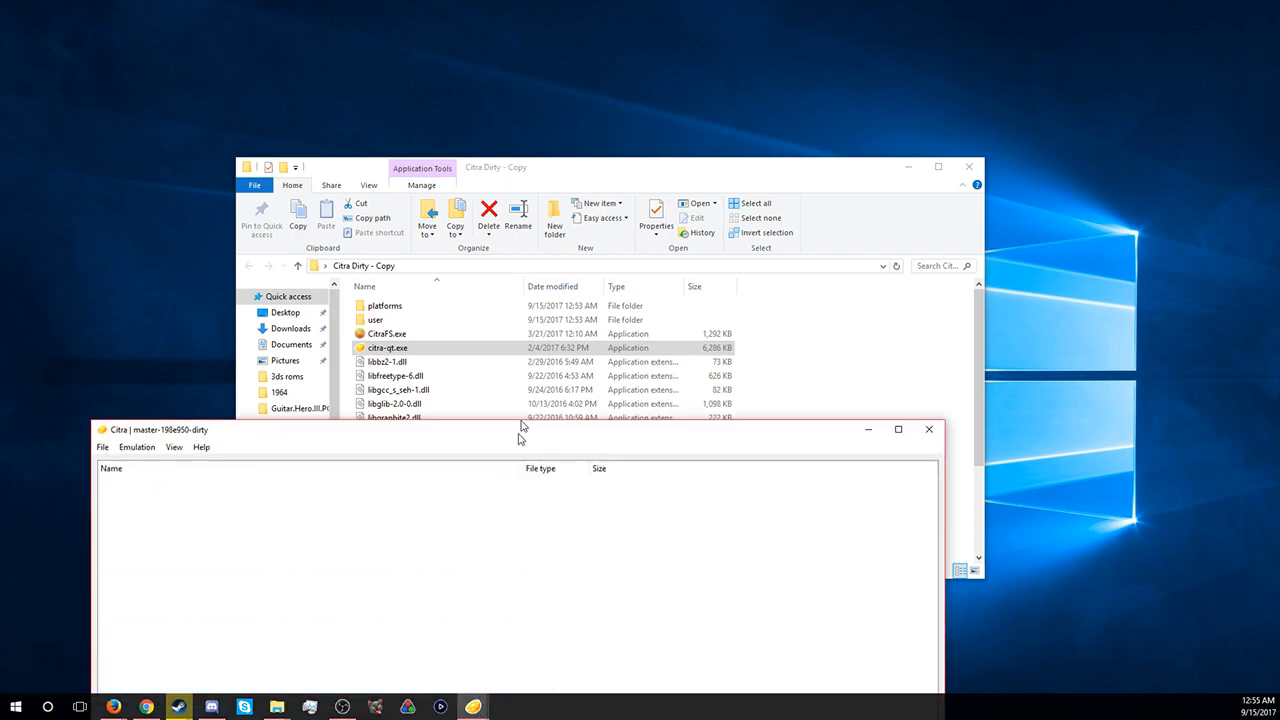
click(188, 206)
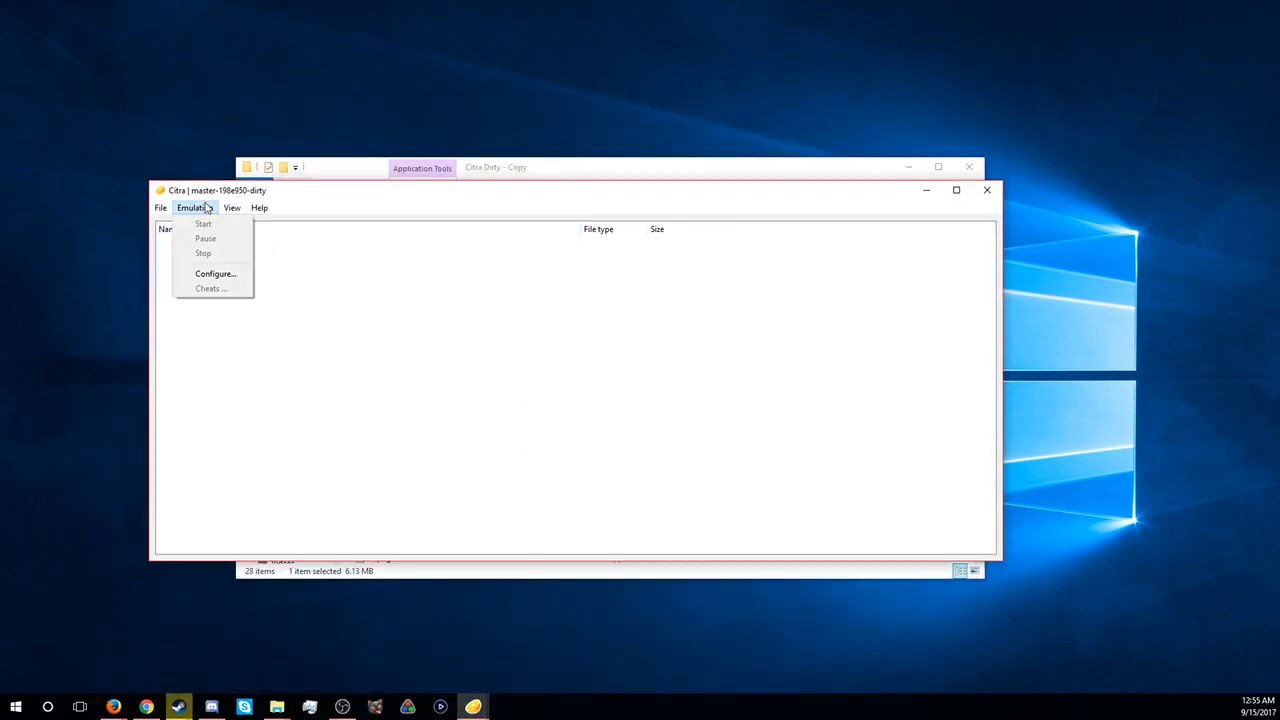
click(216, 272)
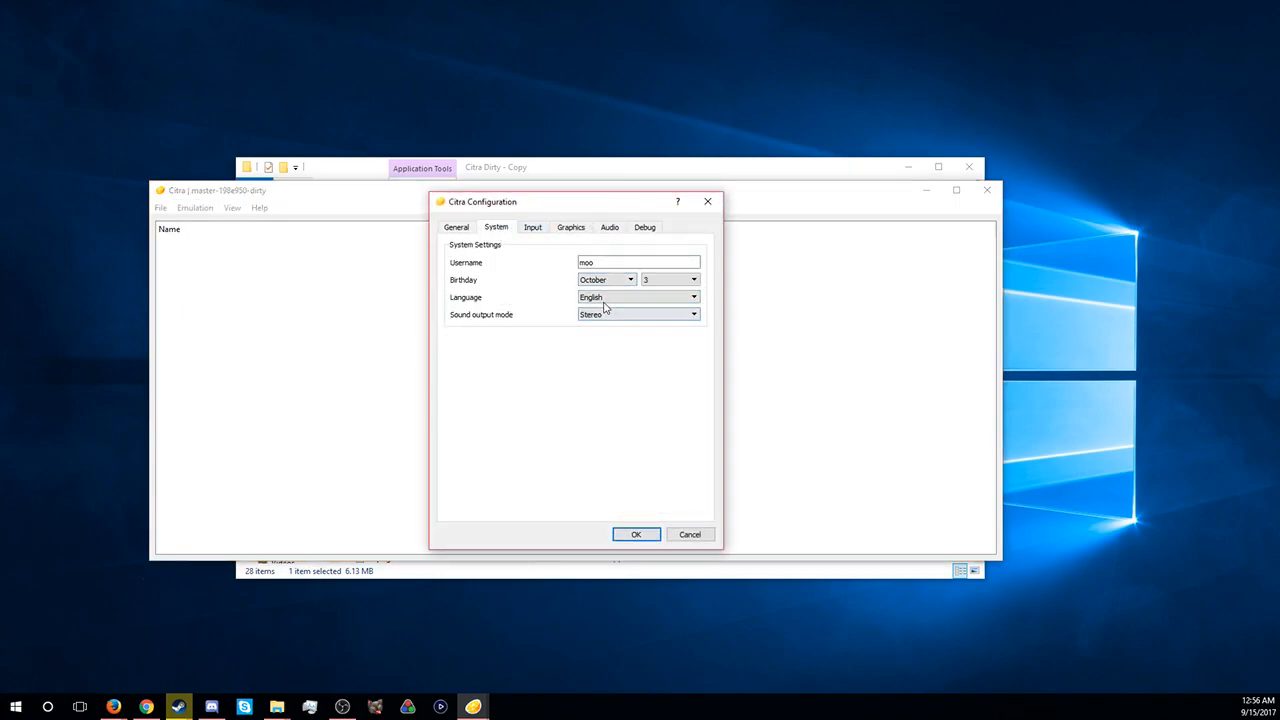
click(692, 296)
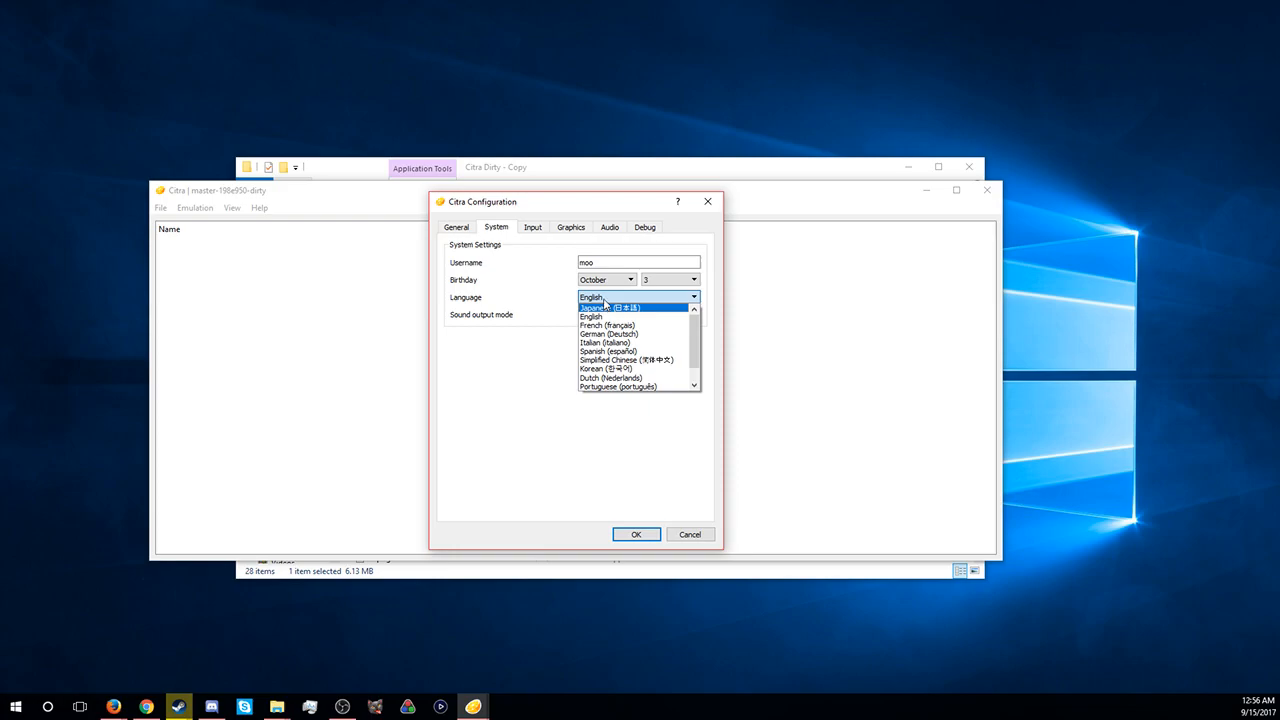
click(608, 228)
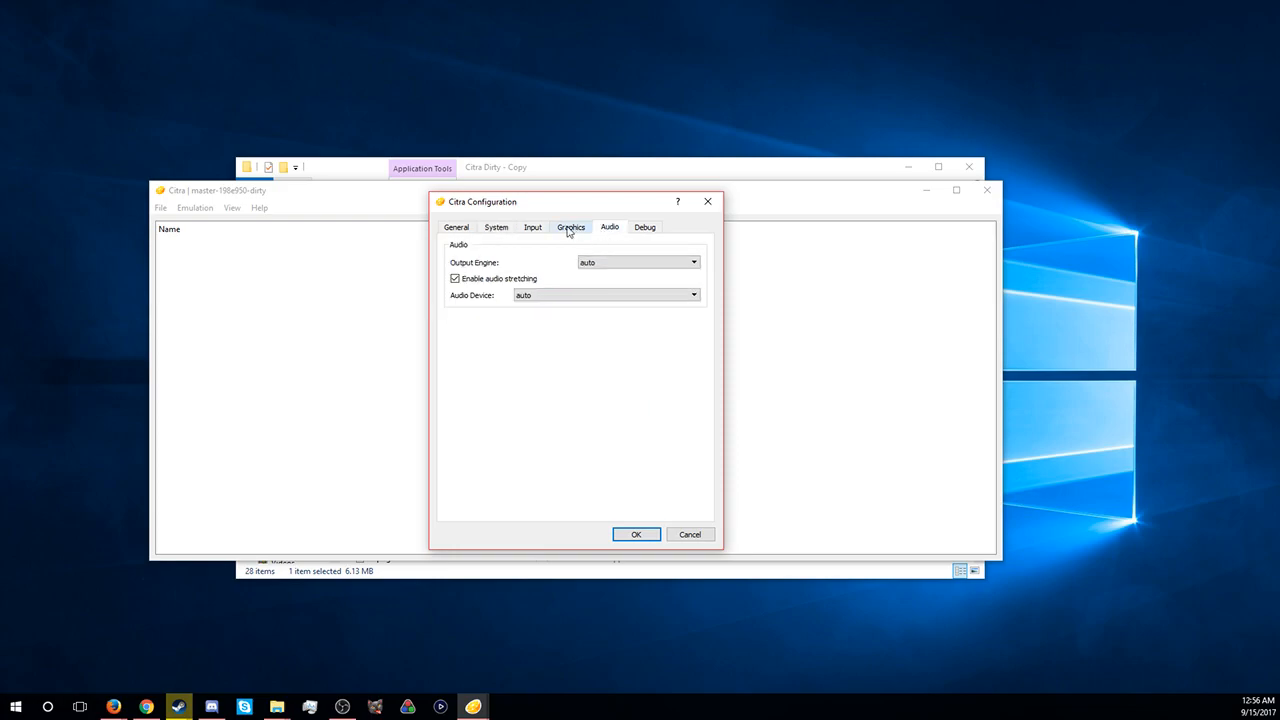
mouse_move(496, 280)
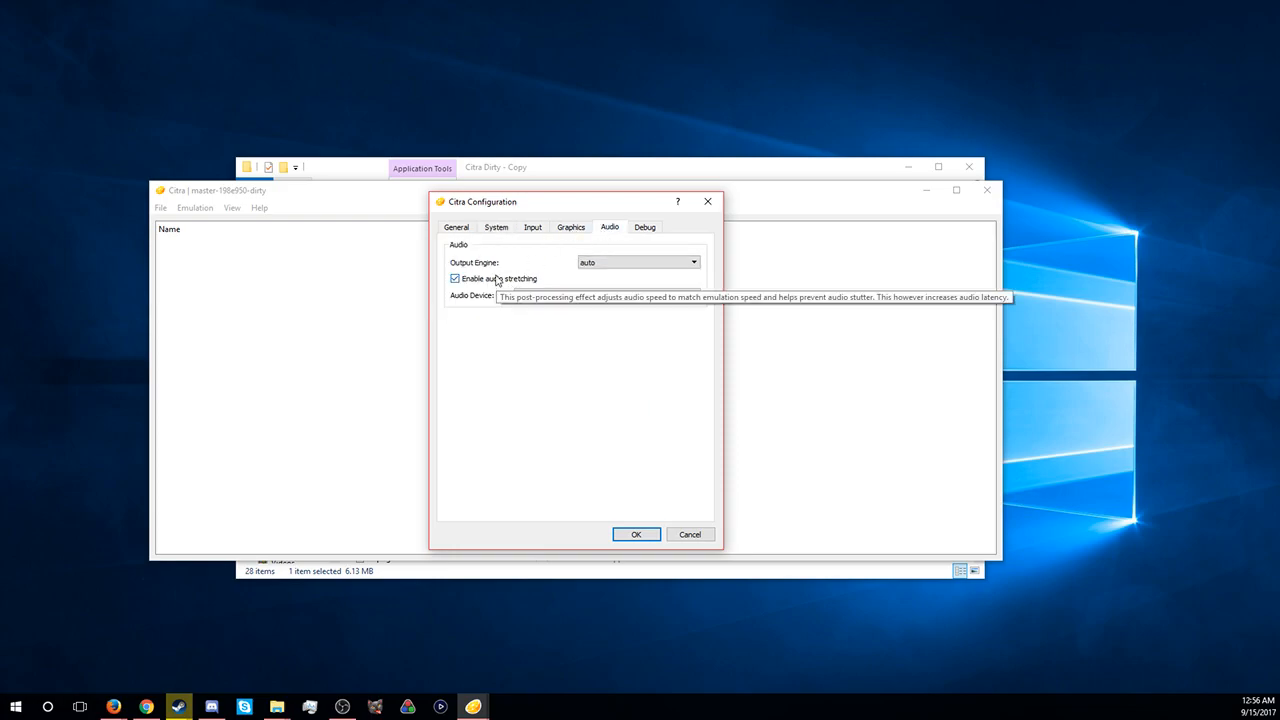
mouse_move(584, 268)
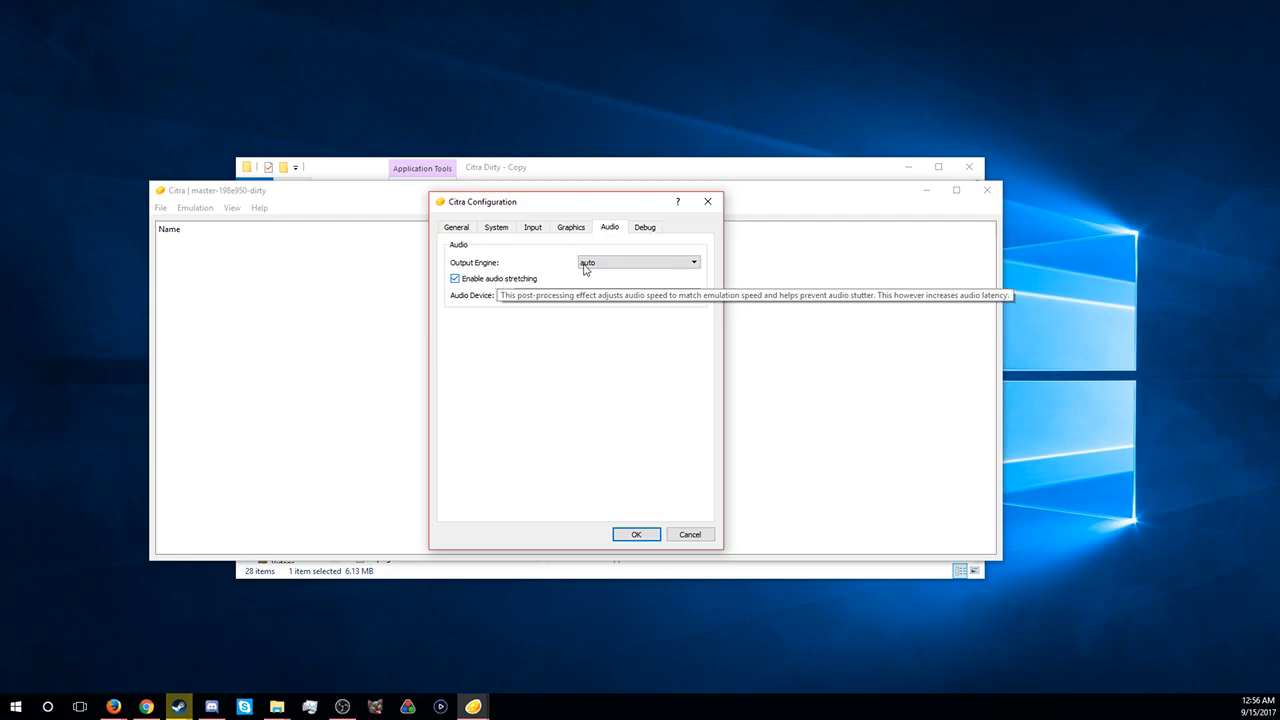
mouse_move(636, 534)
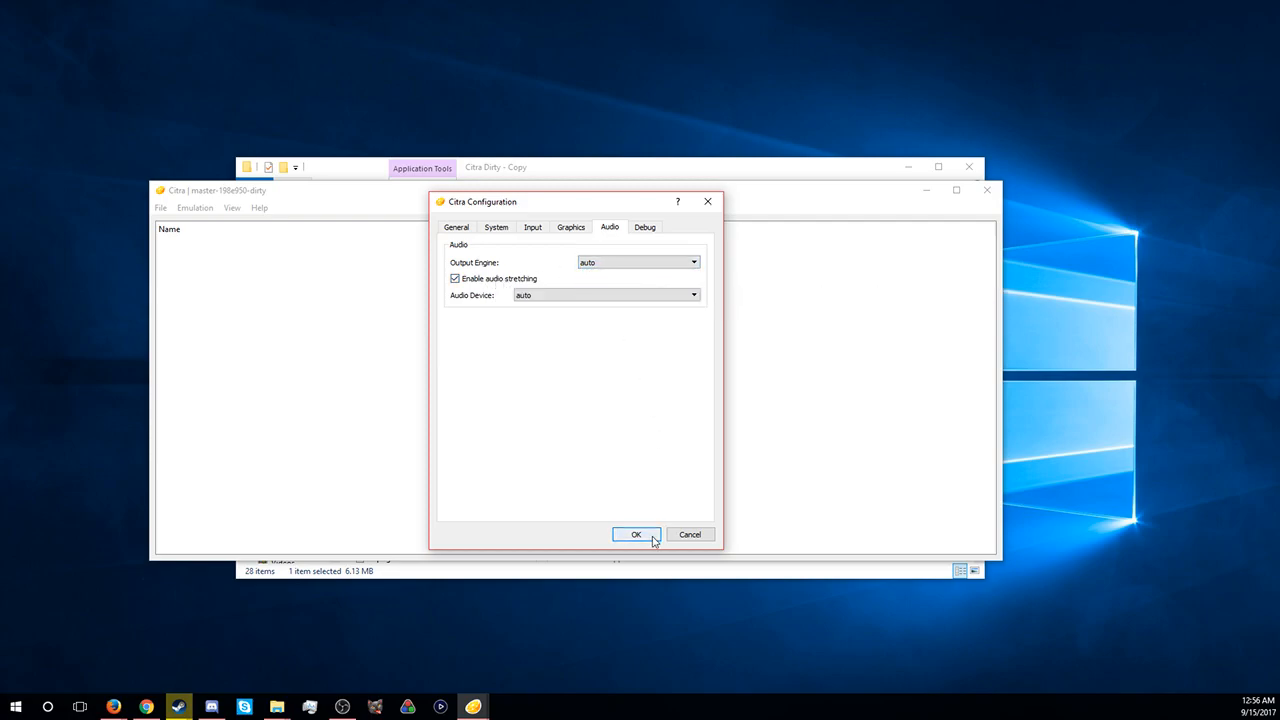
click(636, 534)
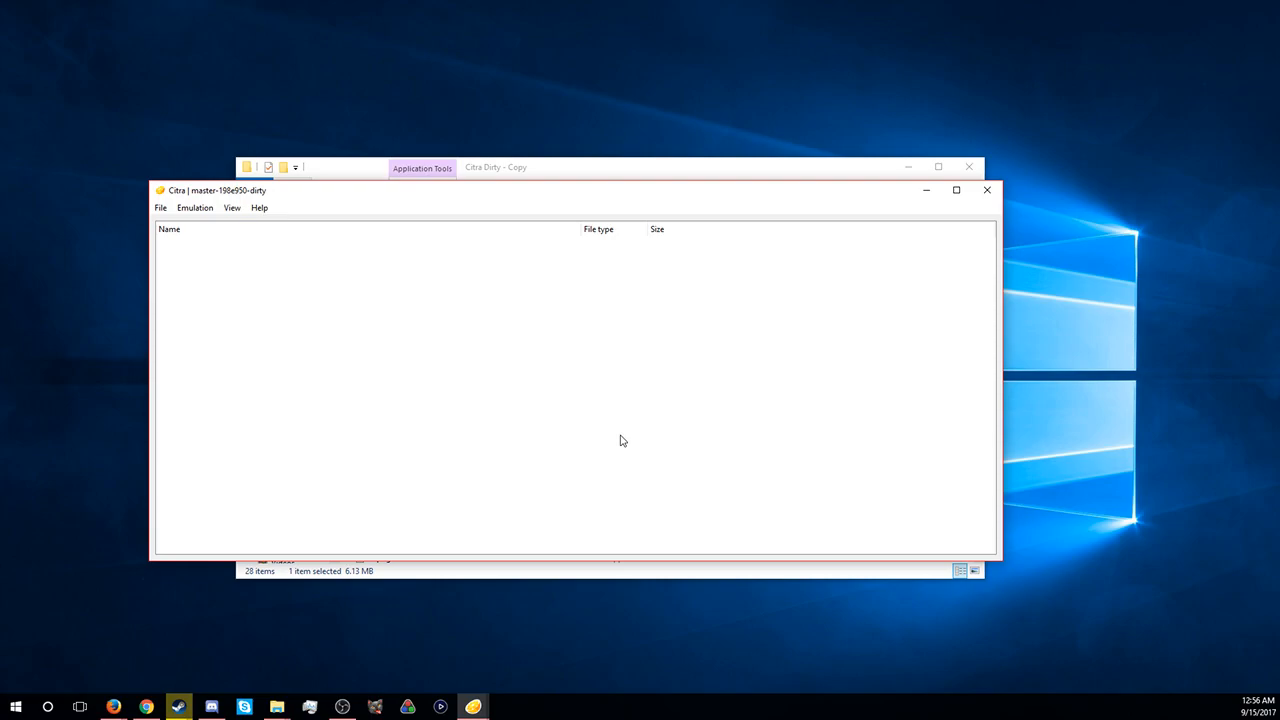
Step: Peek at the File menu, then show the Input controller settings in Emulation > Configure
click(160, 206)
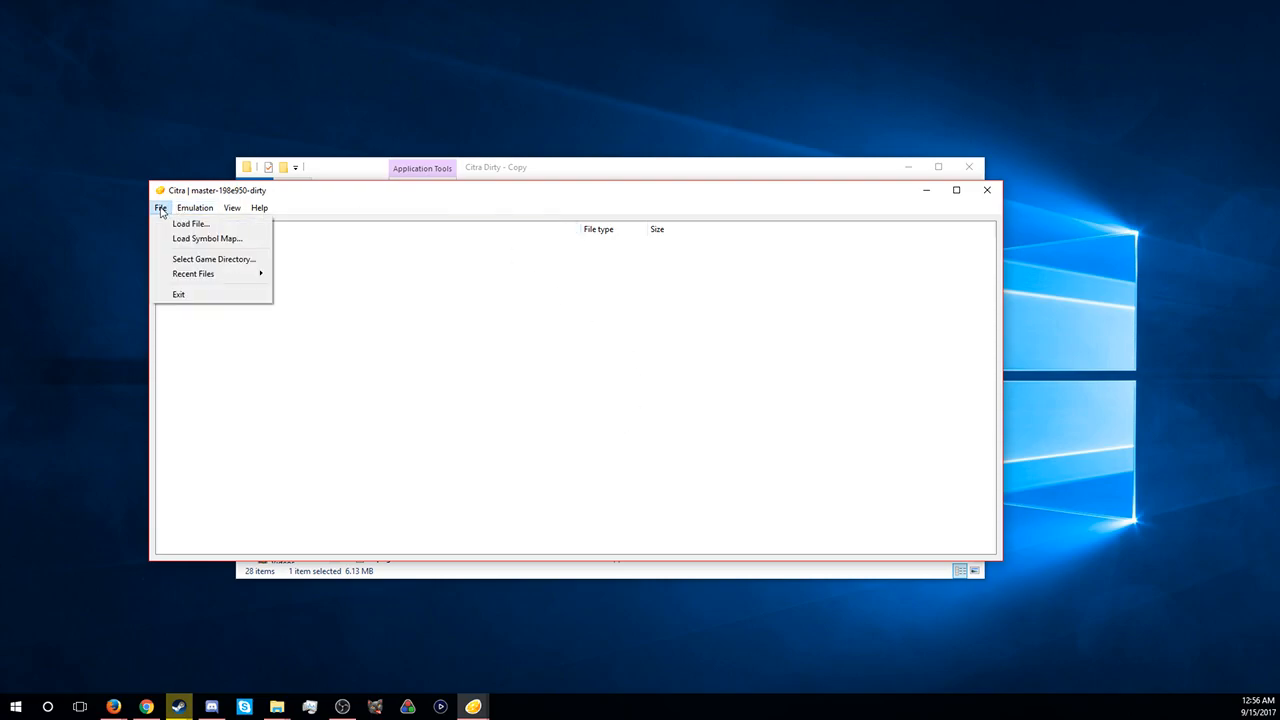
click(356, 348)
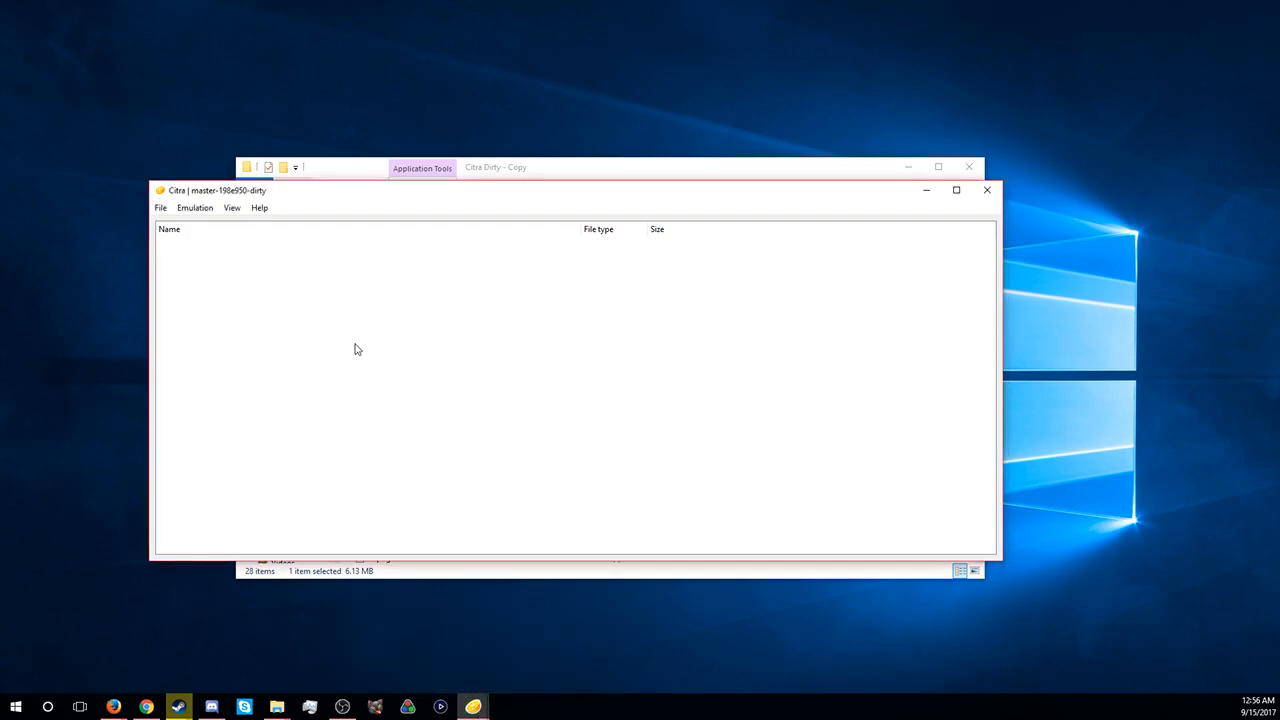
mouse_move(384, 260)
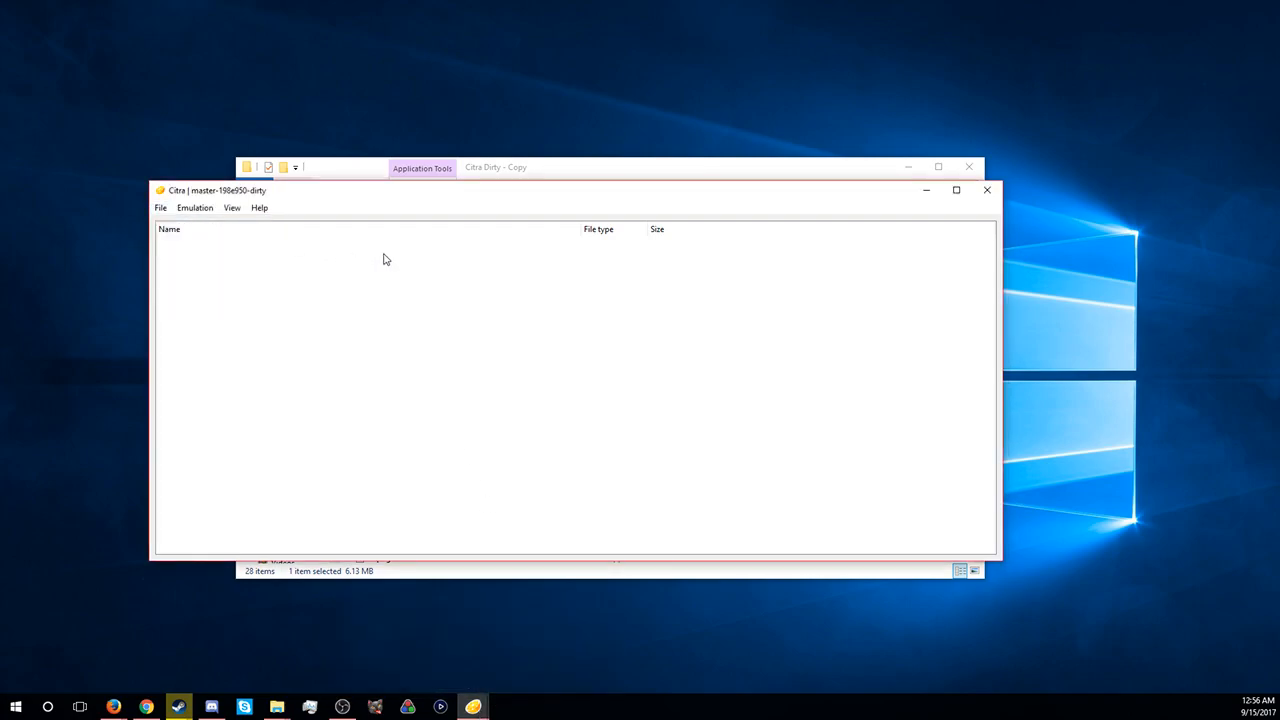
click(196, 206)
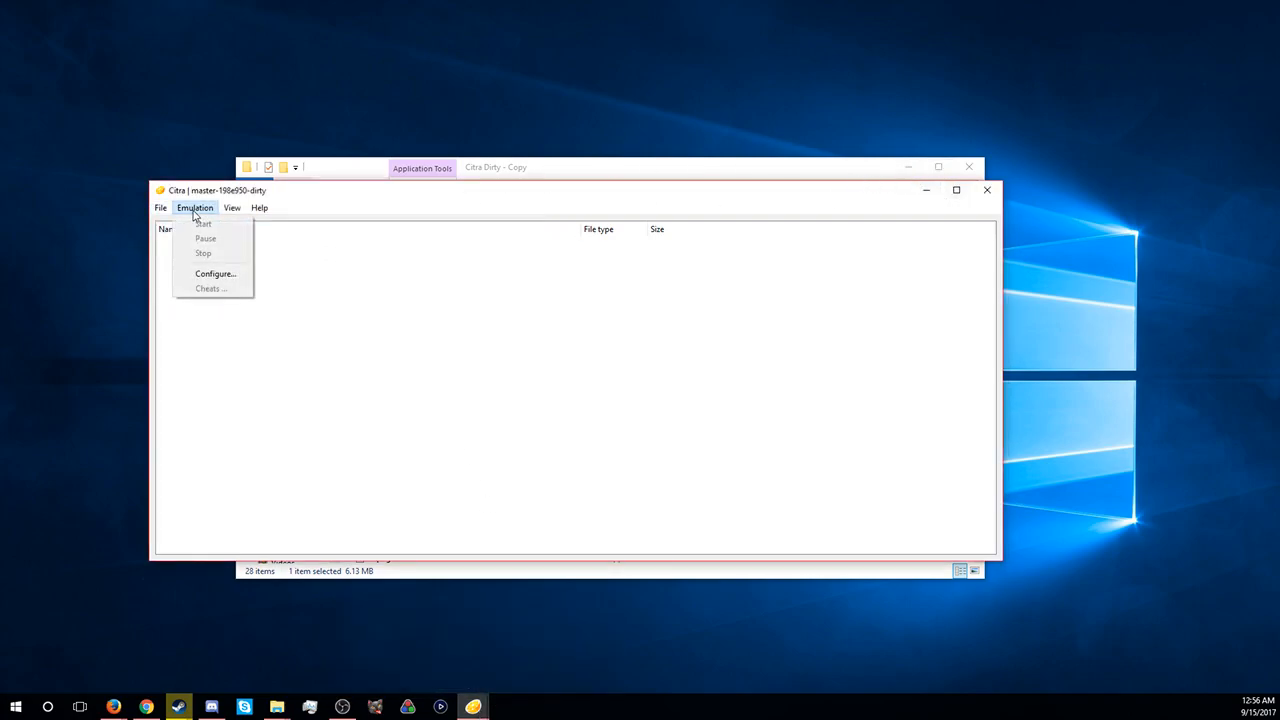
click(216, 272)
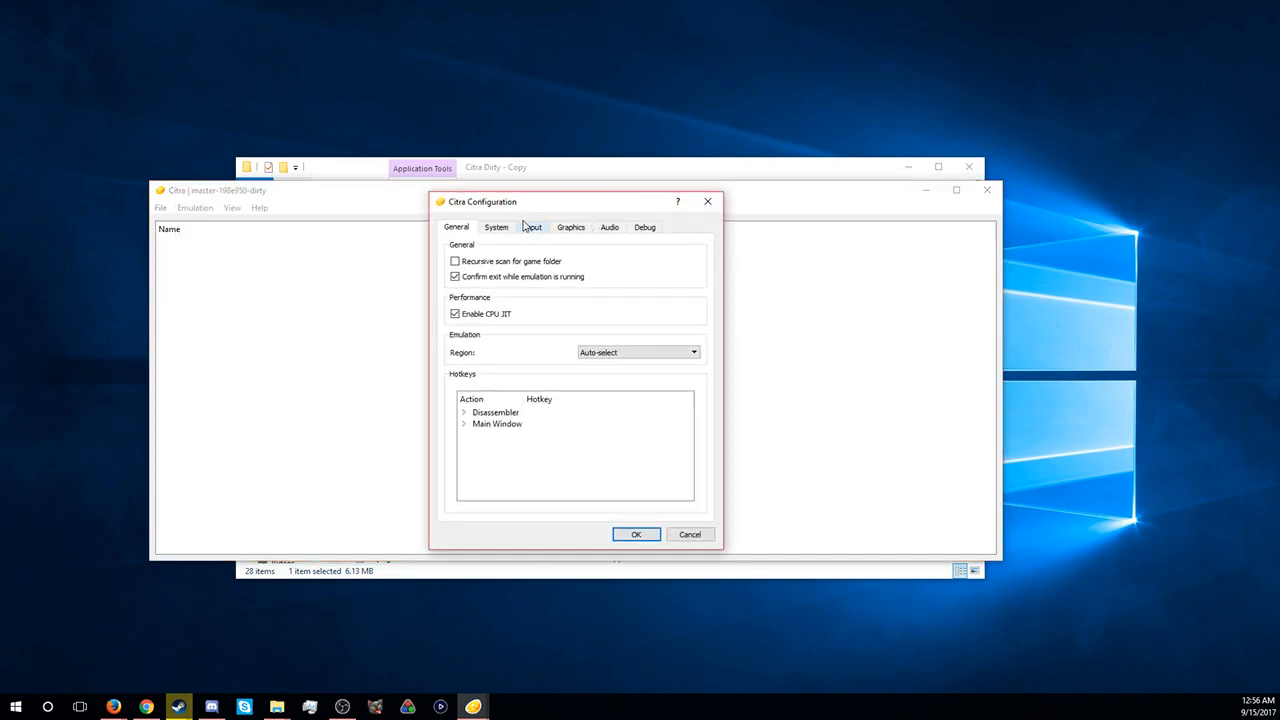
click(532, 228)
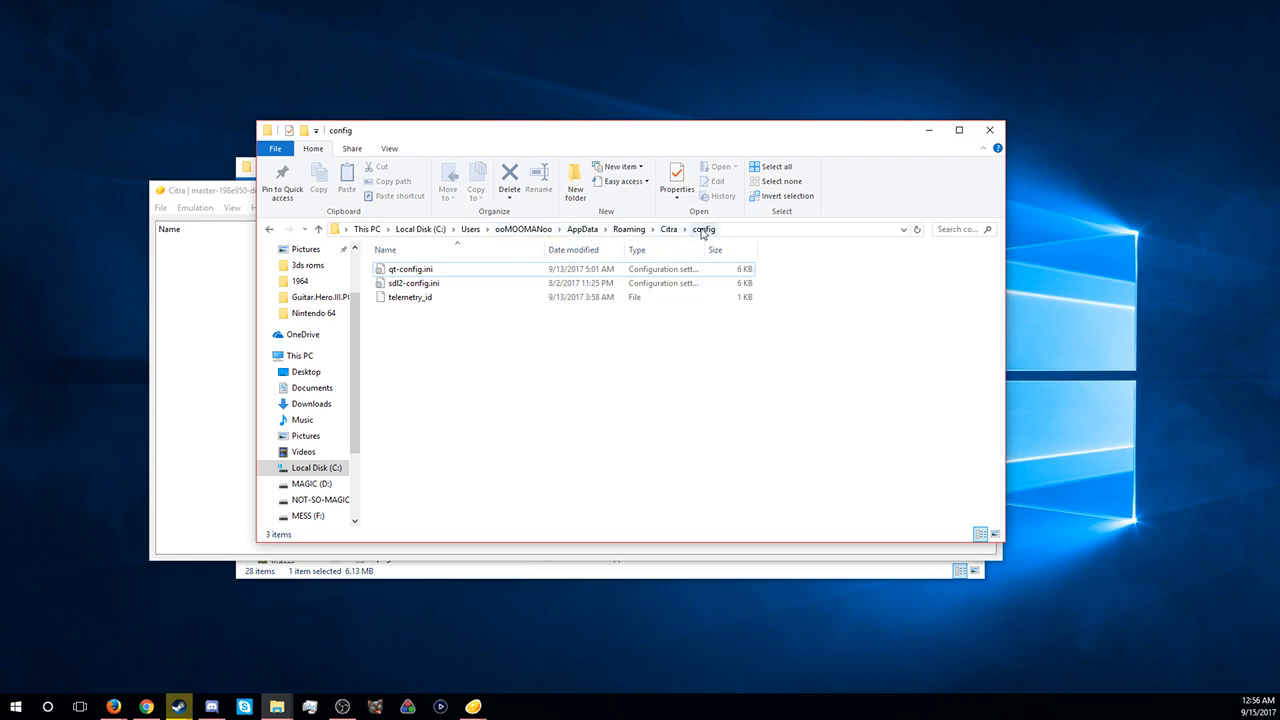
Step: Open qt-config.ini from AppData\Roaming\Citra\config in Notepad
click(410, 268)
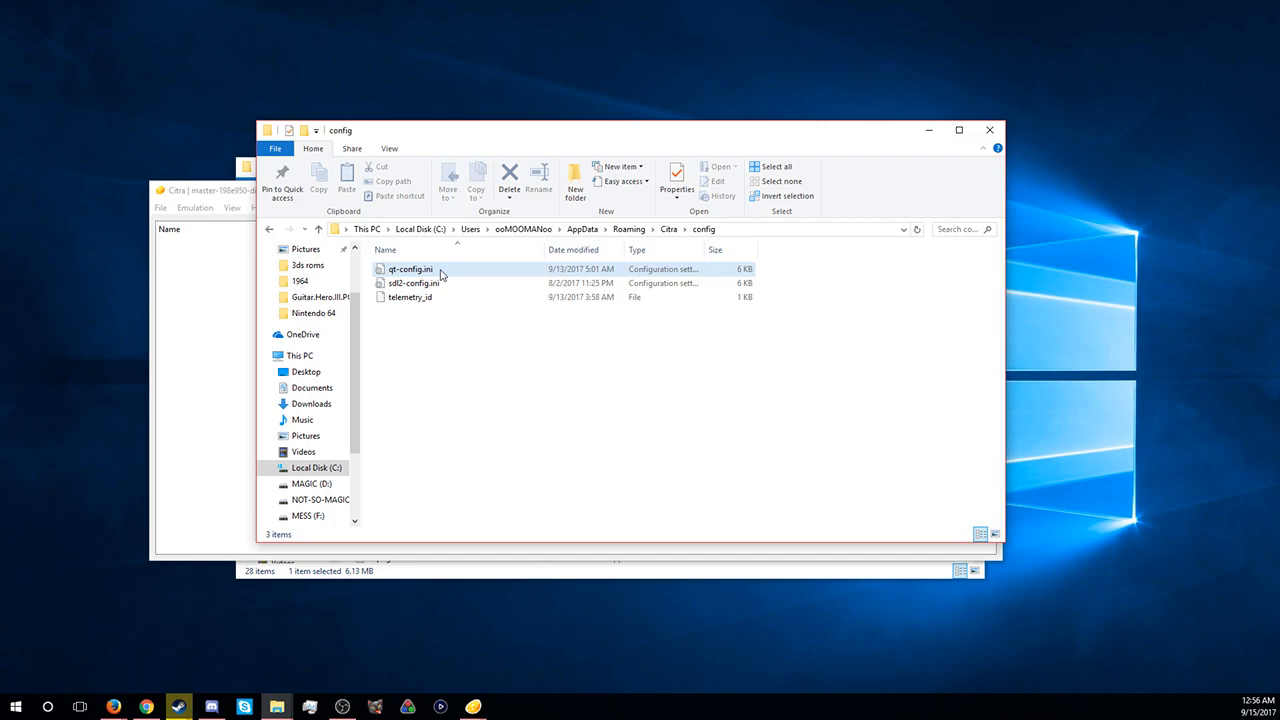
click(410, 268)
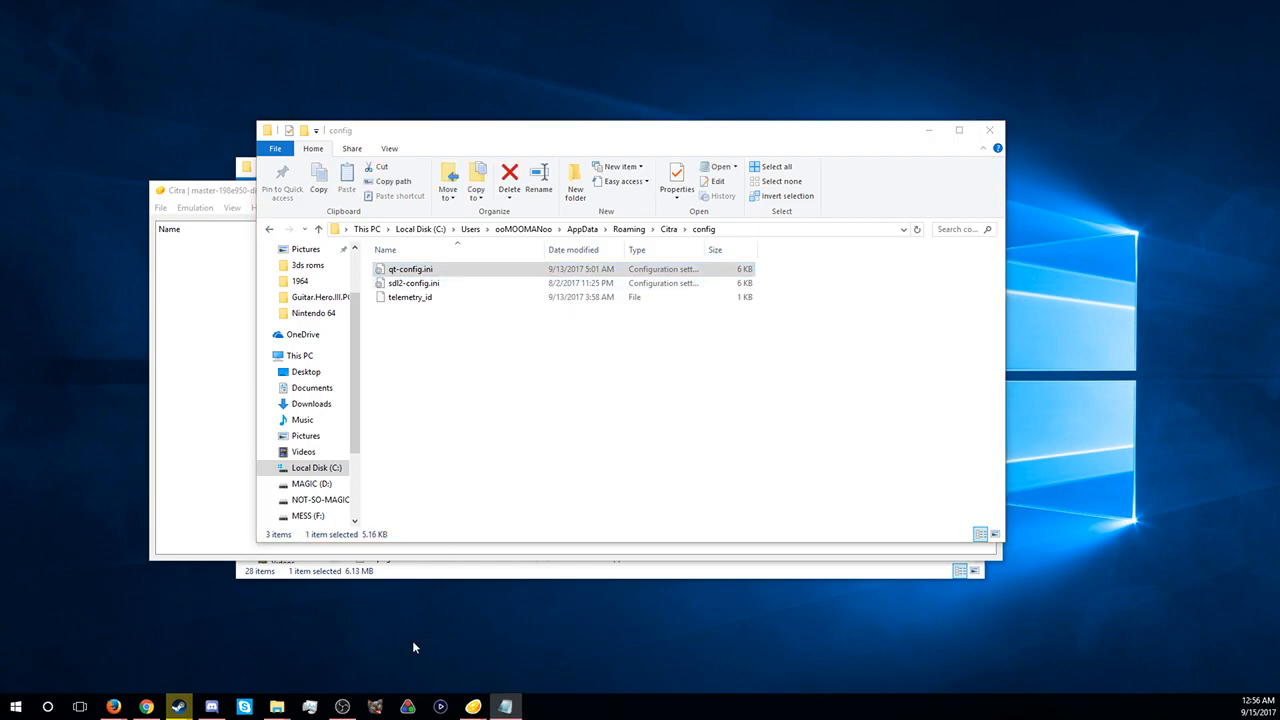
double_click(410, 268)
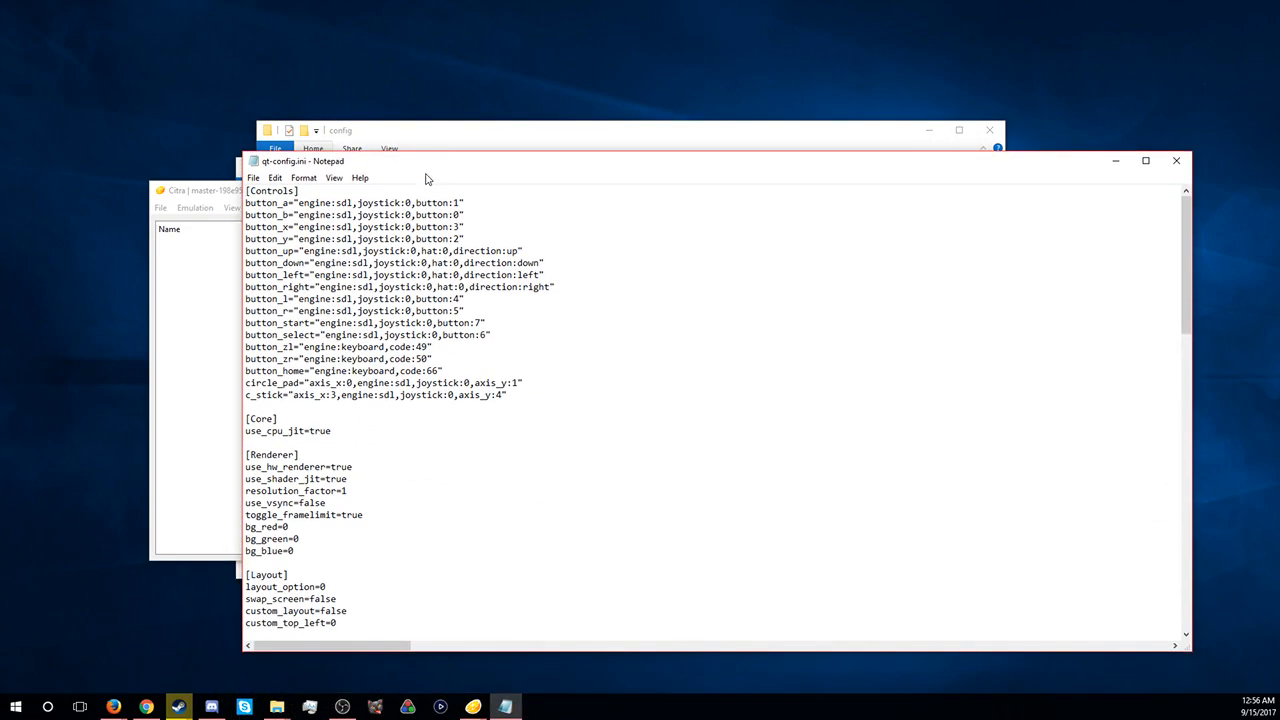
Step: Replace the [Controls] mapping block with the new mappings, save qt-config.ini and close Notepad
drag(244, 190, 440, 370)
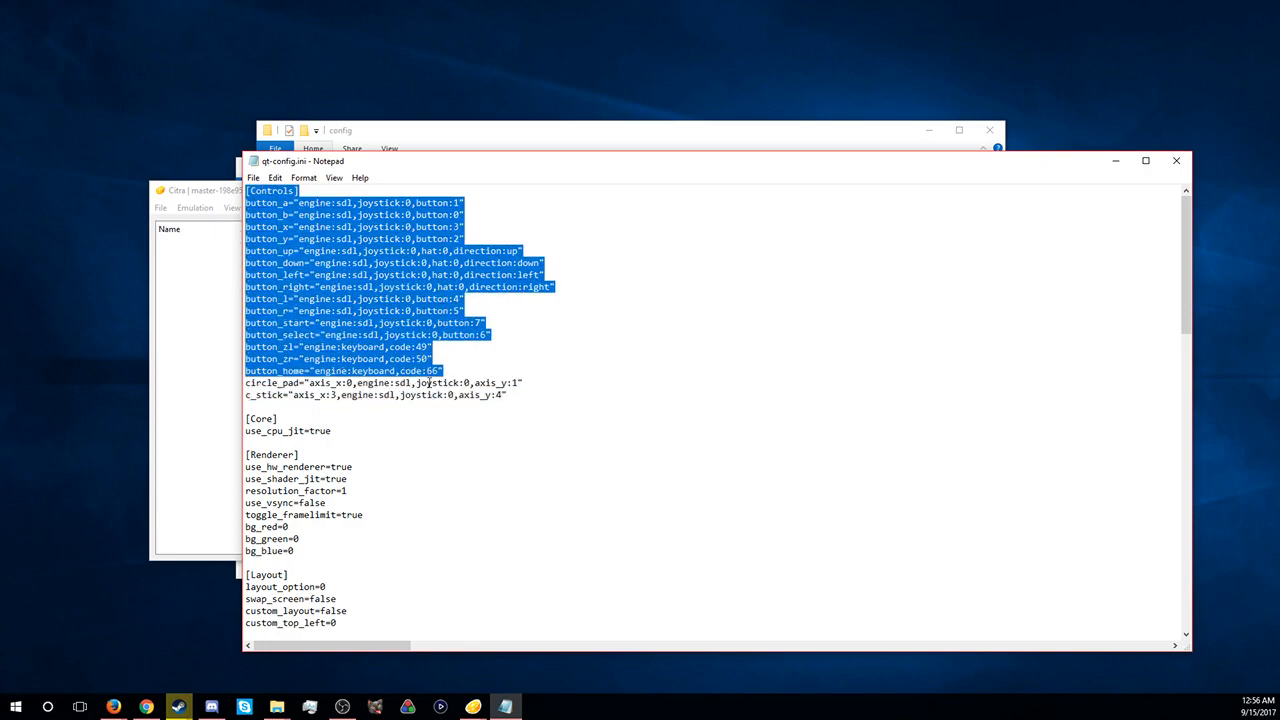
right_click(384, 388)
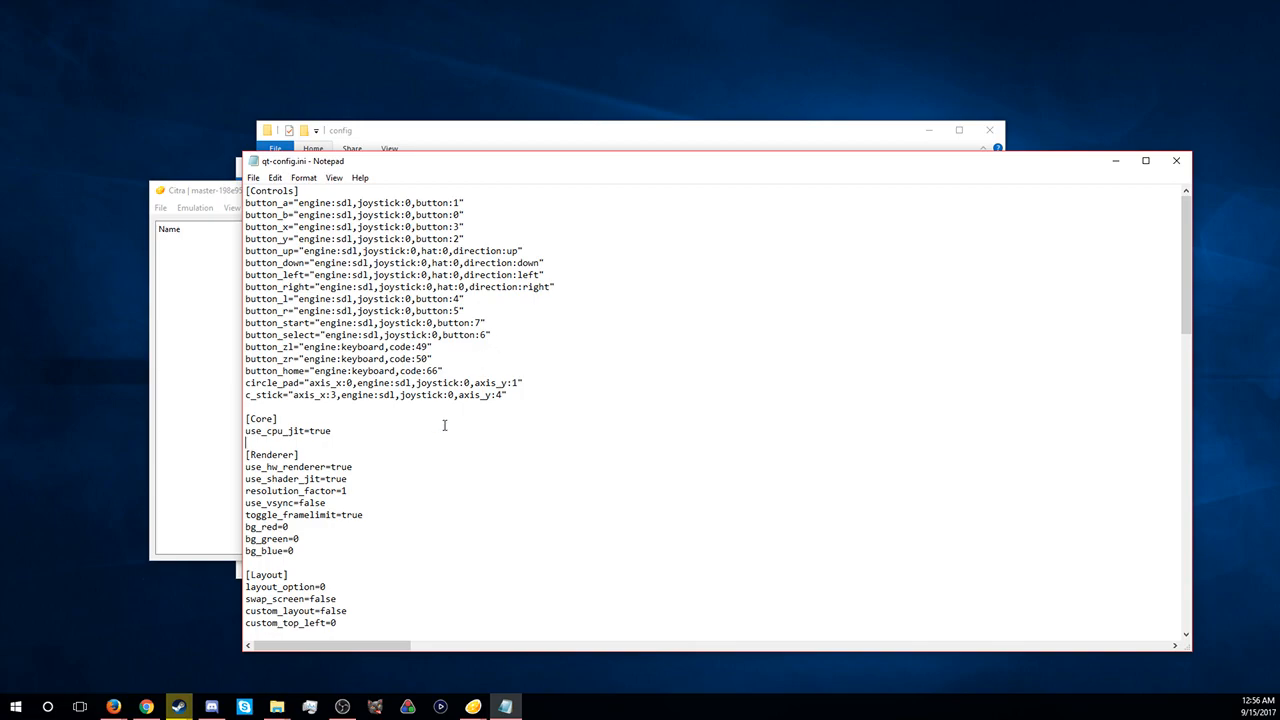
mouse_move(508, 404)
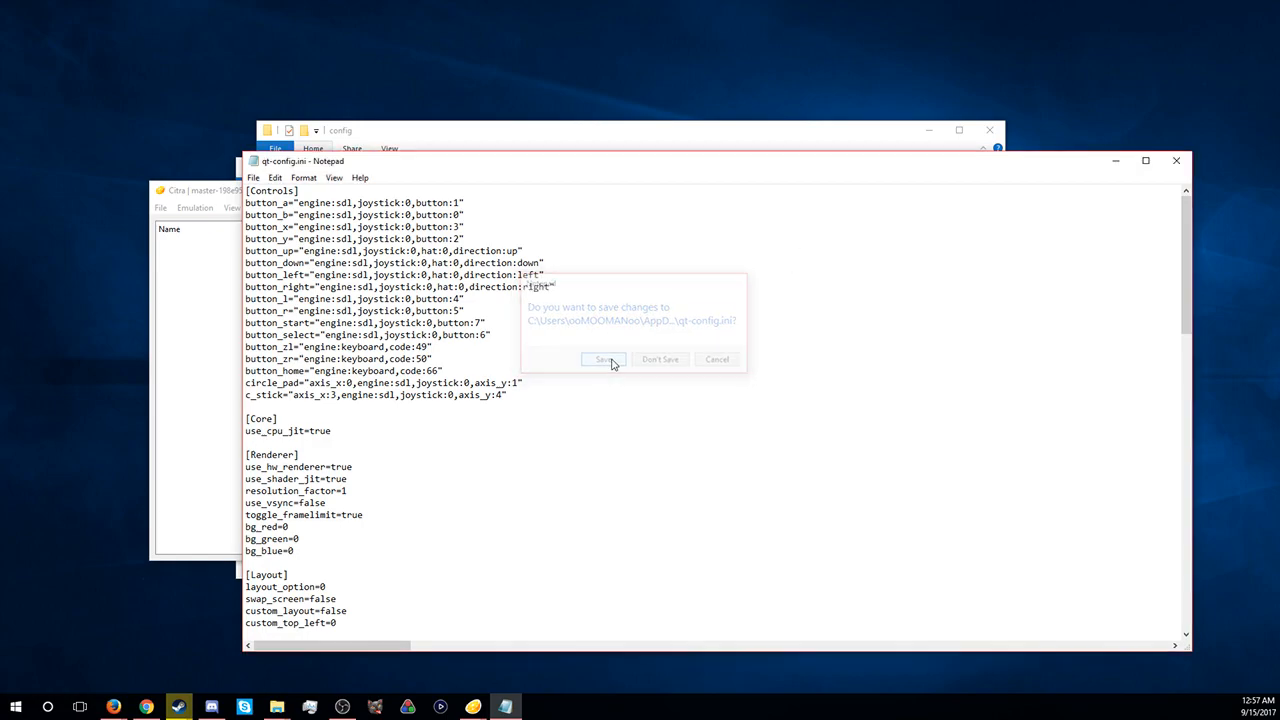
click(600, 360)
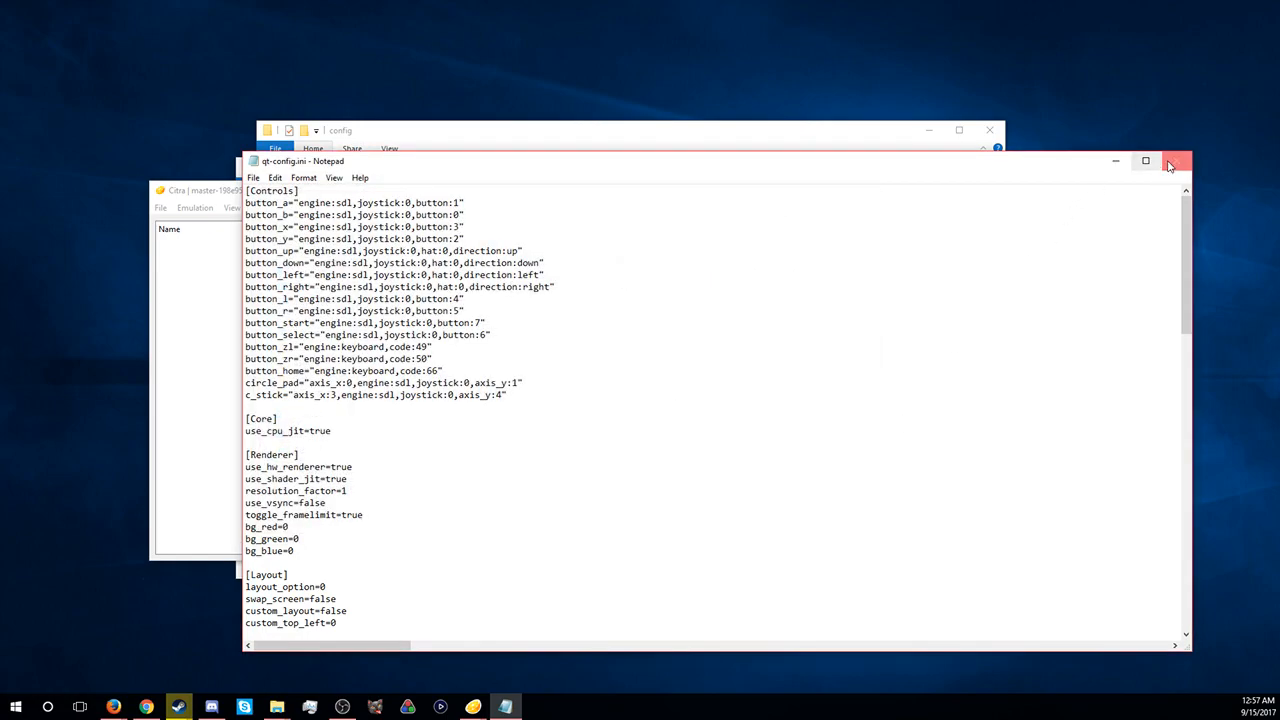
click(1176, 160)
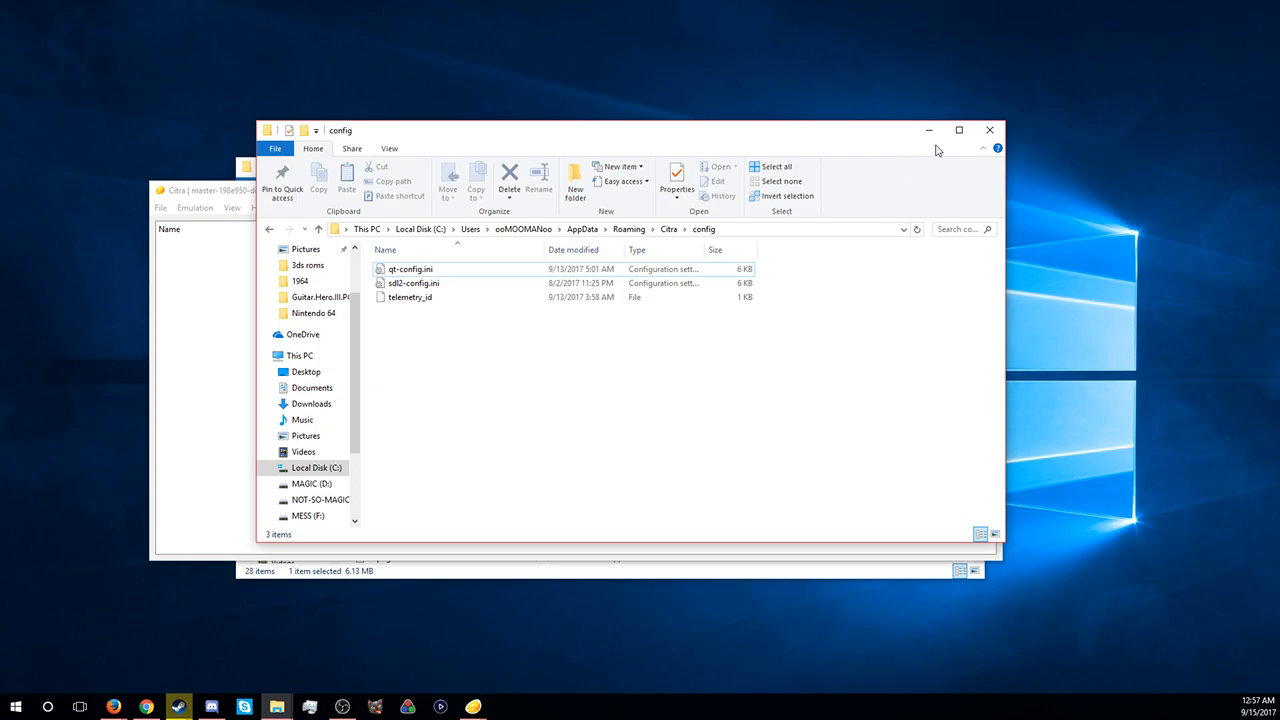
Step: Close the config folder and pick MSR_USA - Copy.sdh.3ds from F:\3ds roms in Load File
click(196, 208)
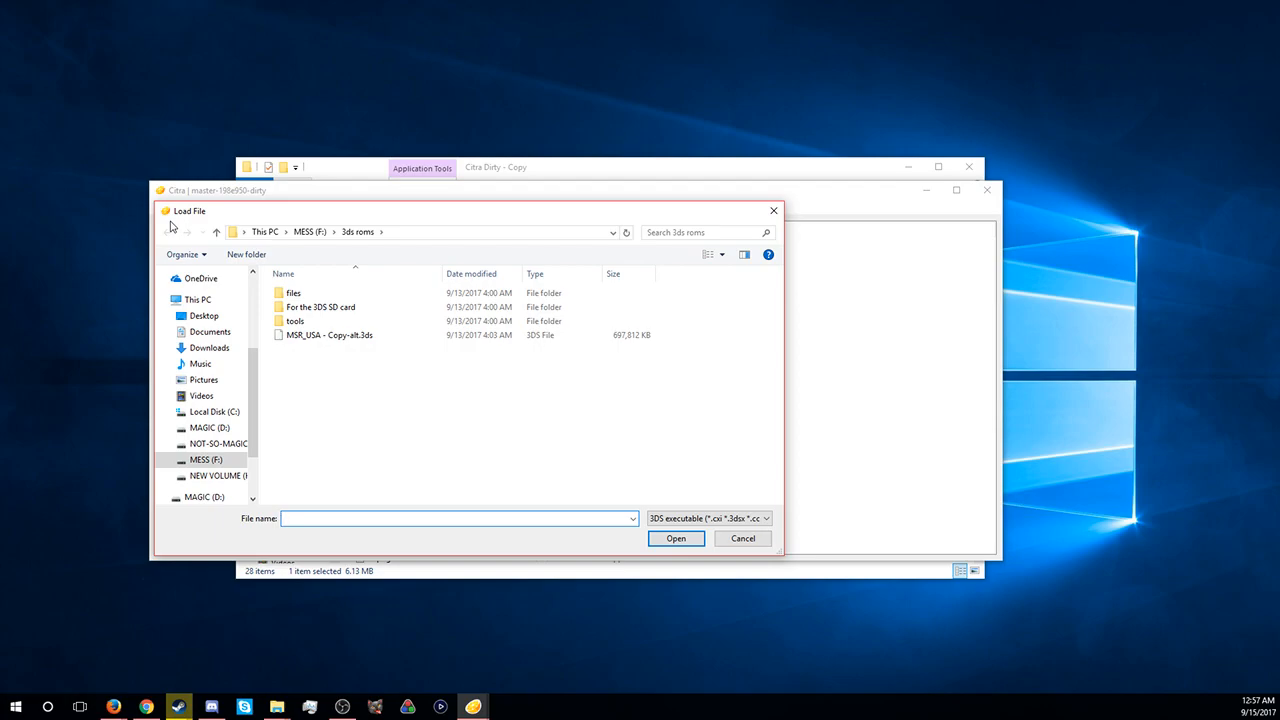
click(328, 336)
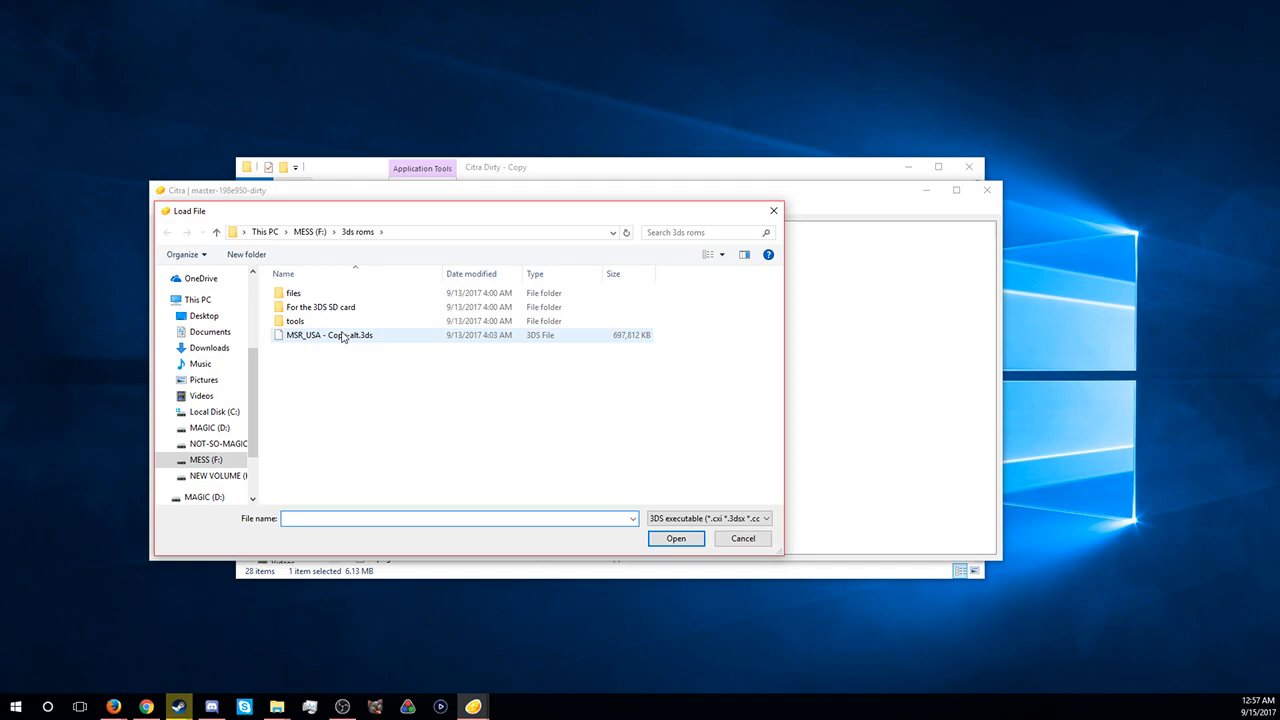